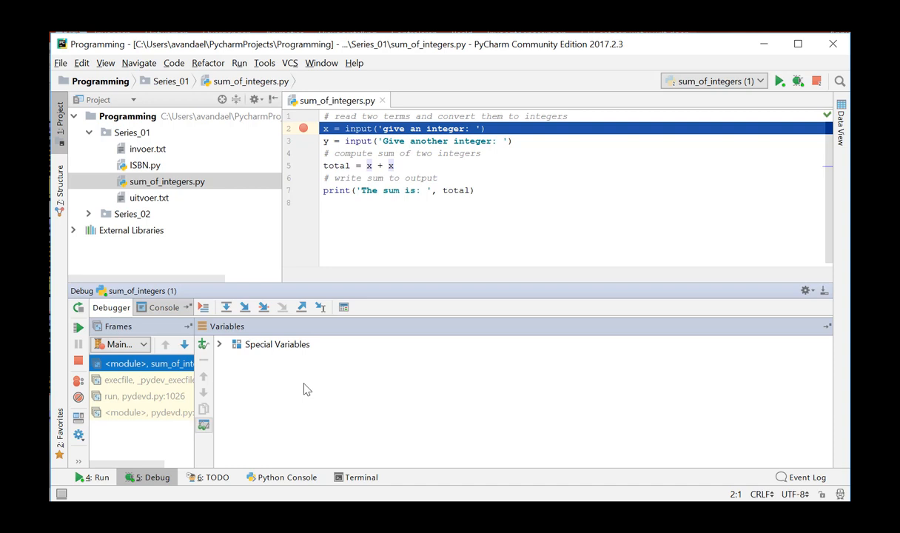
Step: Answer the 'give an integer:' prompt with 22 and step over to the next input line
text(22)
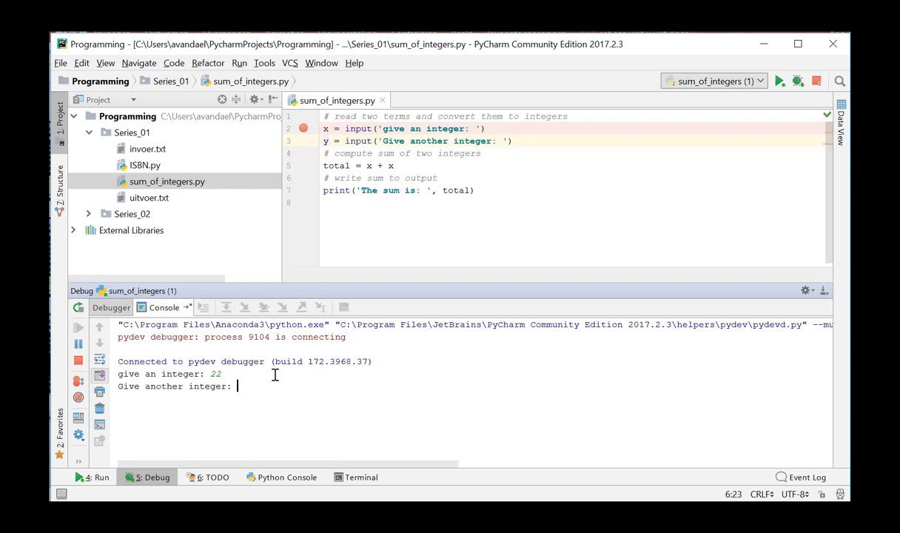
click(77, 364)
text(y)
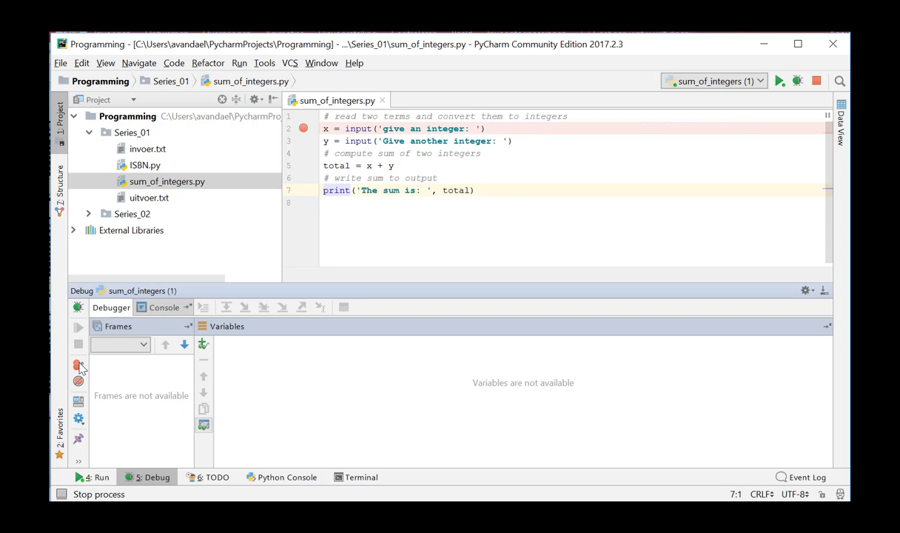
click(225, 306)
text(x = int(x))
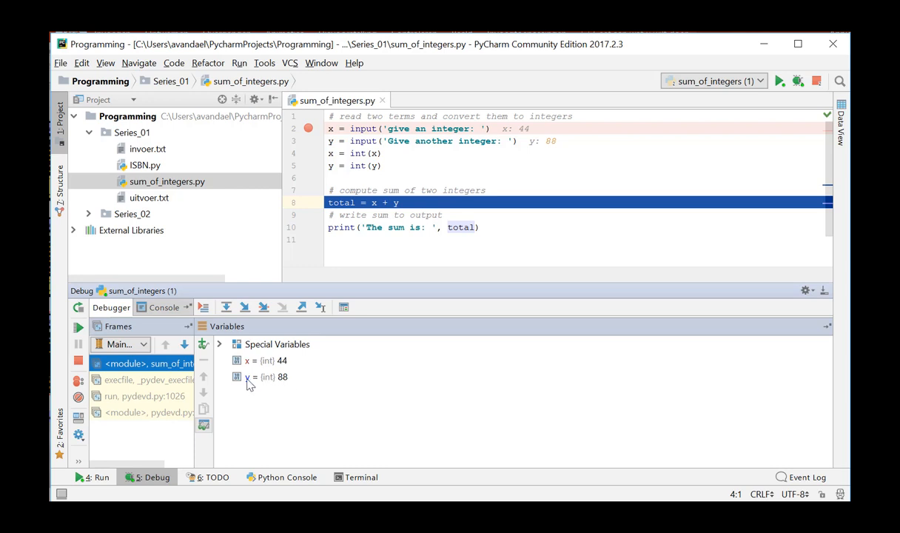
mouse_move(340, 361)
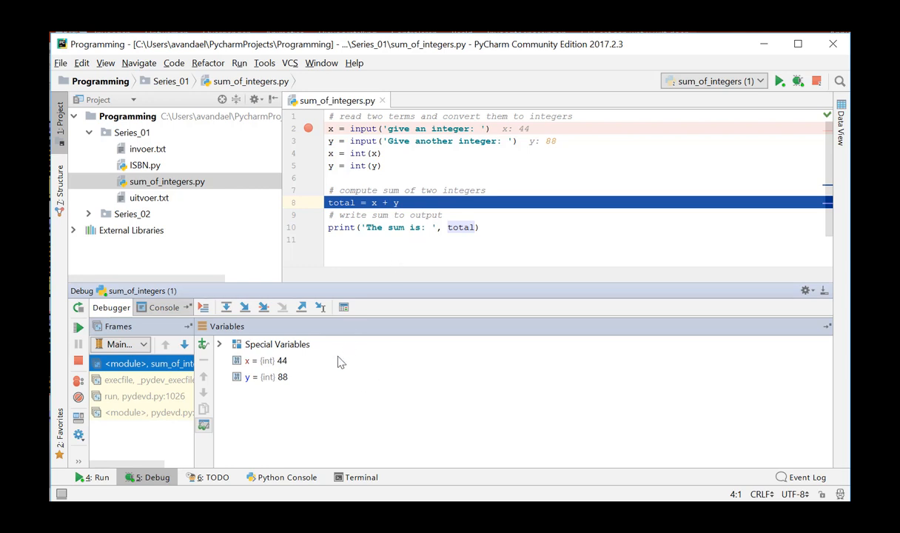